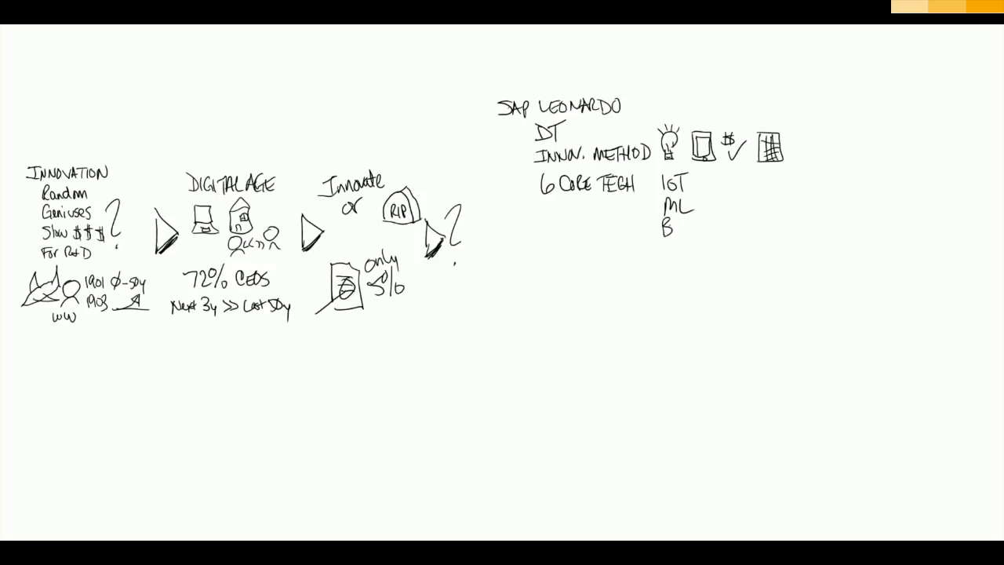
Step: Handwrite Blockchain under IoT and ML, then BigData, Data Intel and Analytics beside them
text(lockchain)
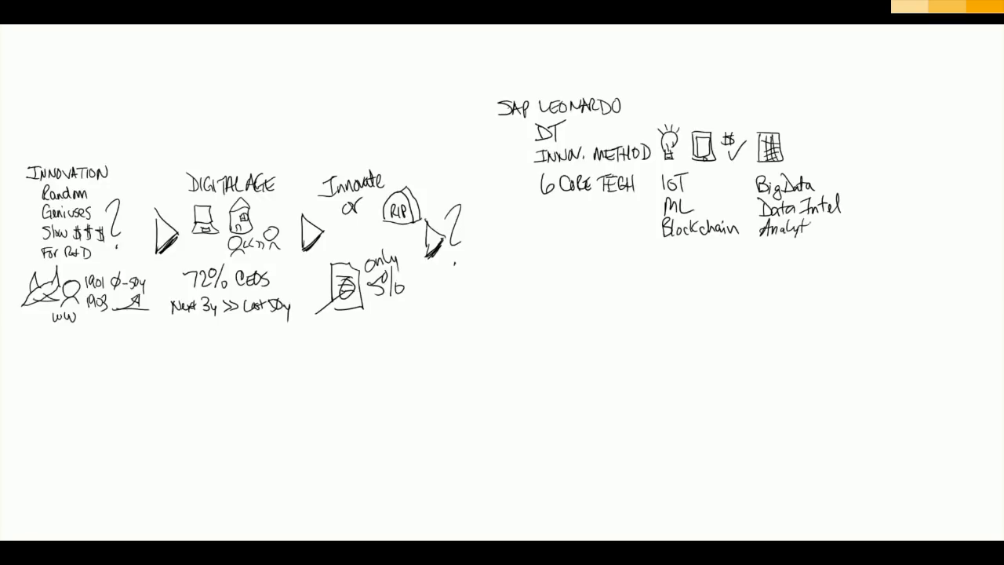
text(ics)
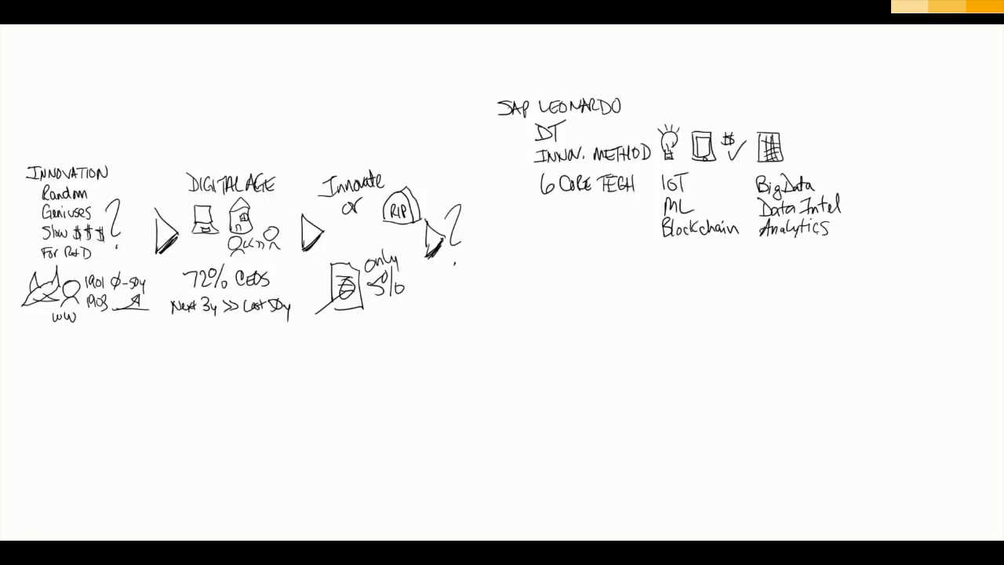
Step: Draw the SCP platform band under the technologies and write 'Multi-Clou' beneath it
drag(541, 251, 831, 247)
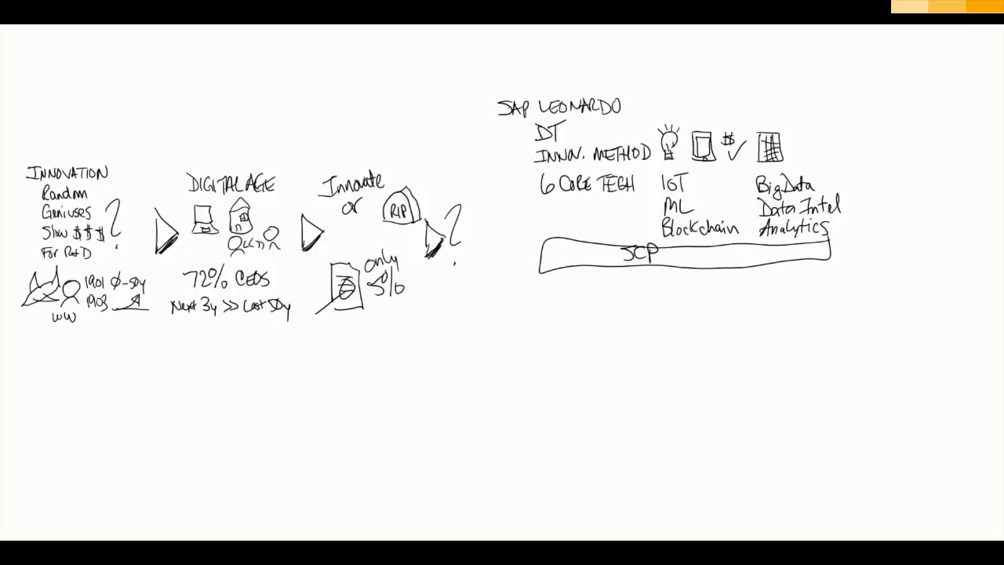
text(Multi-Clou)
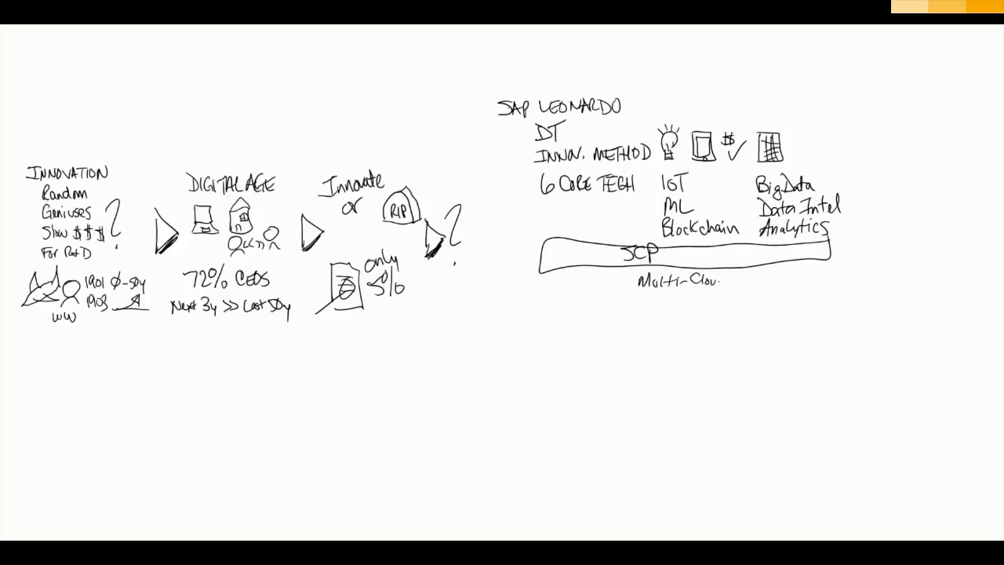
Step: Enclose the Multi-Cloud label in a rounded band beneath the SCP bar
drag(541, 266, 839, 294)
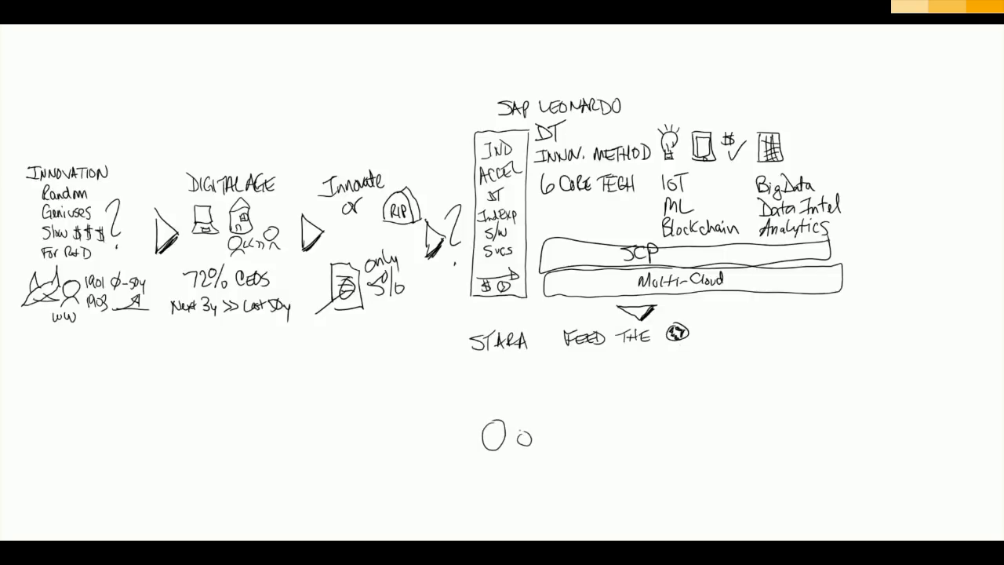
Step: Sketch part of the Stara 'Feed the world' story illustration
drag(502, 436, 538, 431)
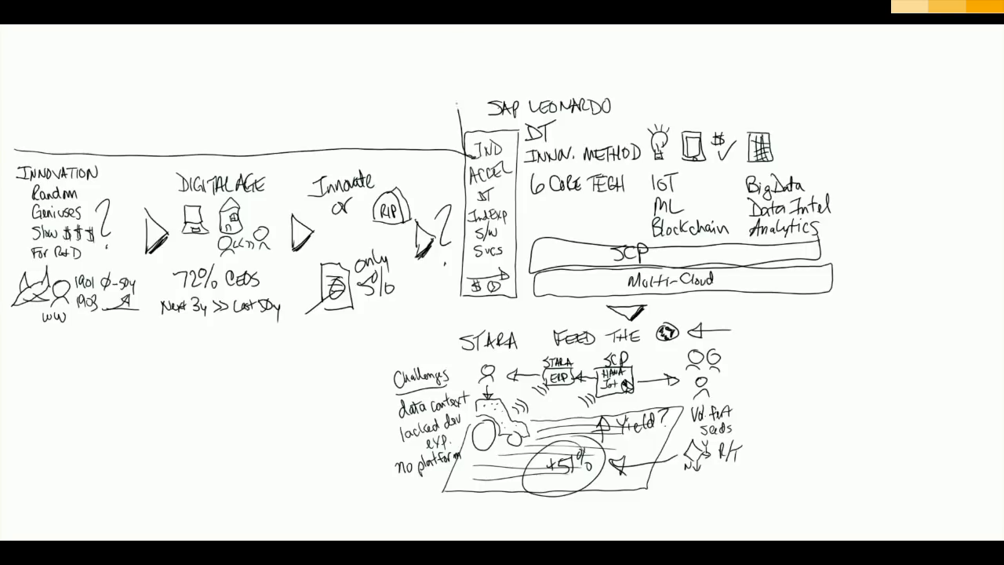
Step: Draw a big arrow enclosing the sketch and write 'INNOV GETS DONE' in its head
drag(453, 37, 1003, 255)
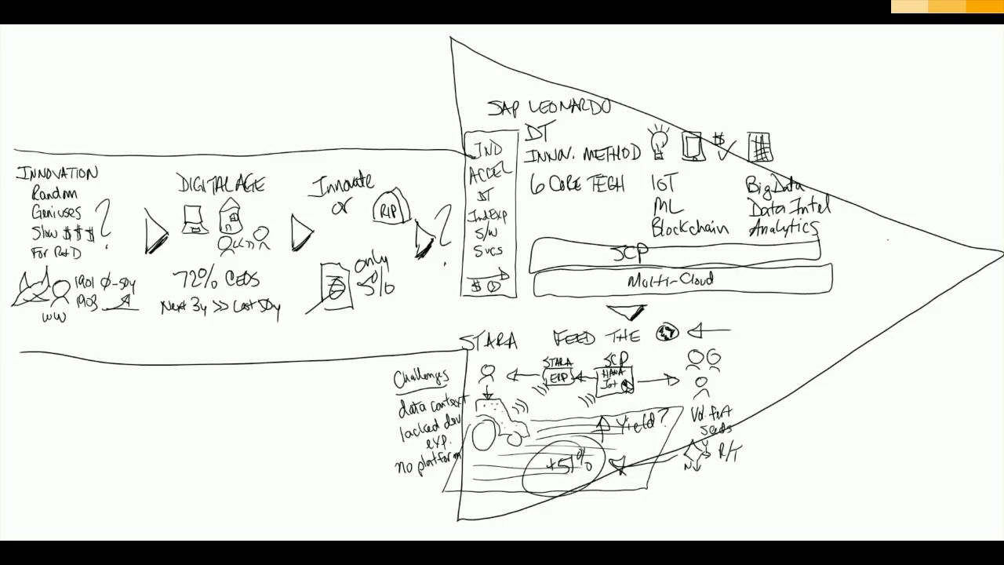
text(INN)
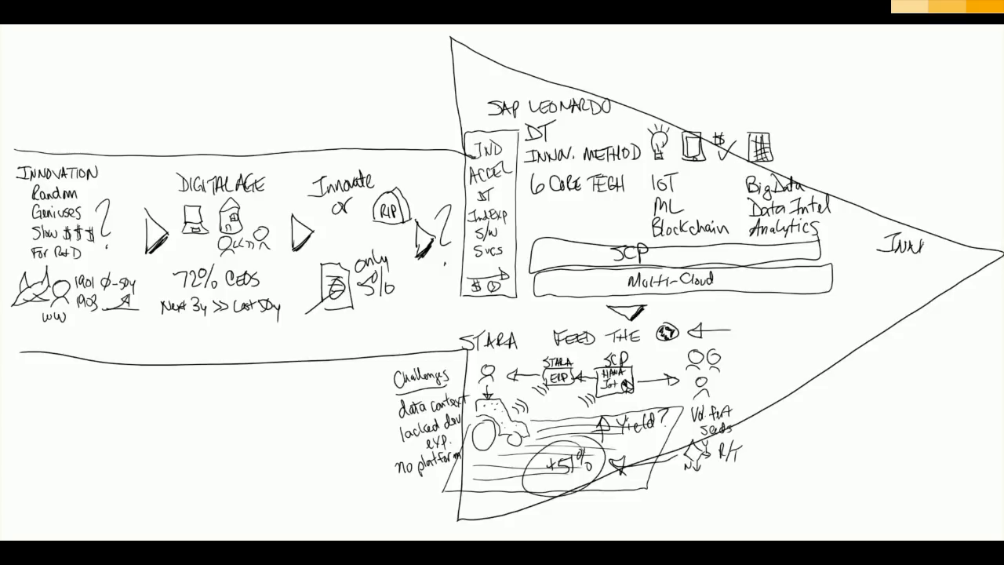
text(GE)
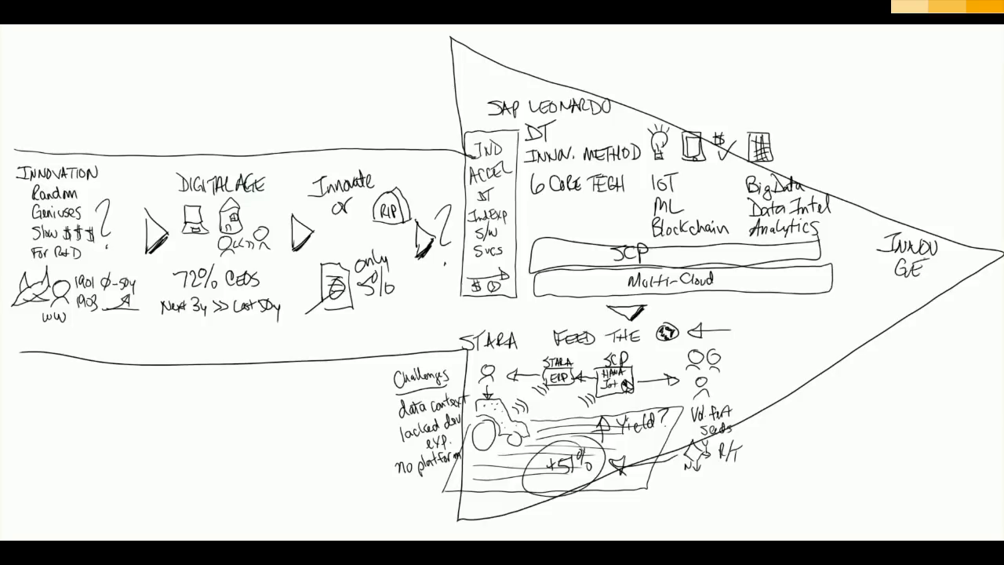
text(GETS DOI)
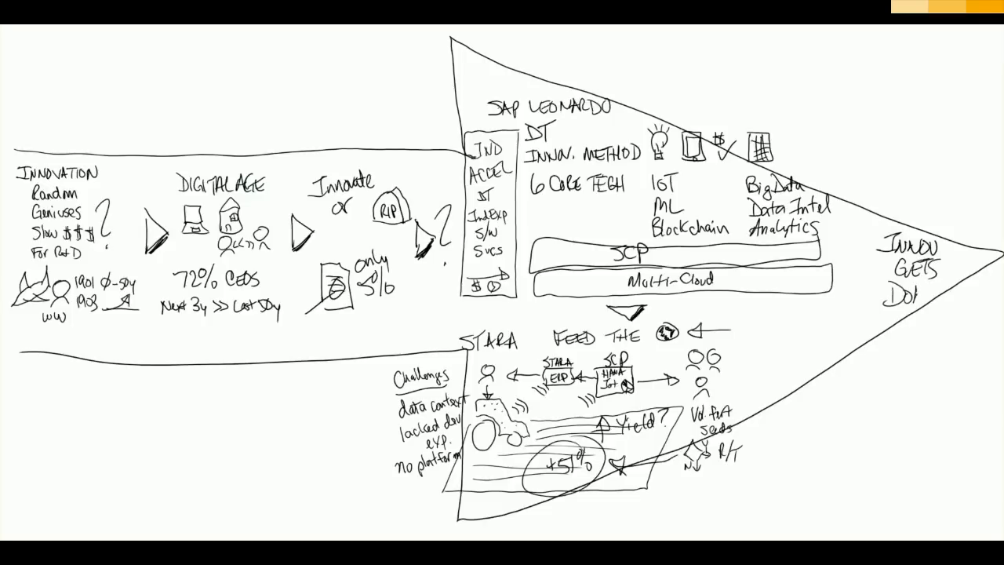
text(DONE)
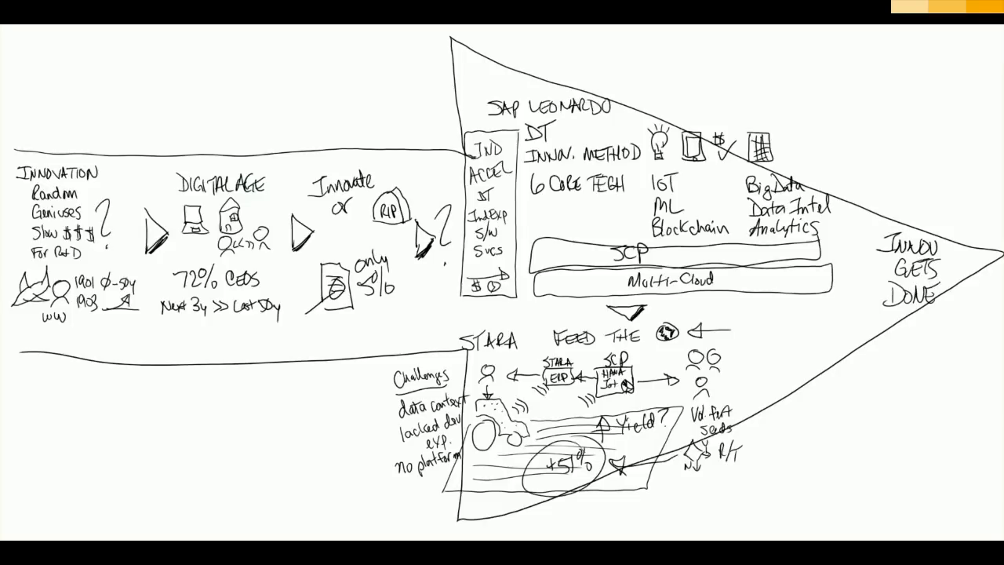